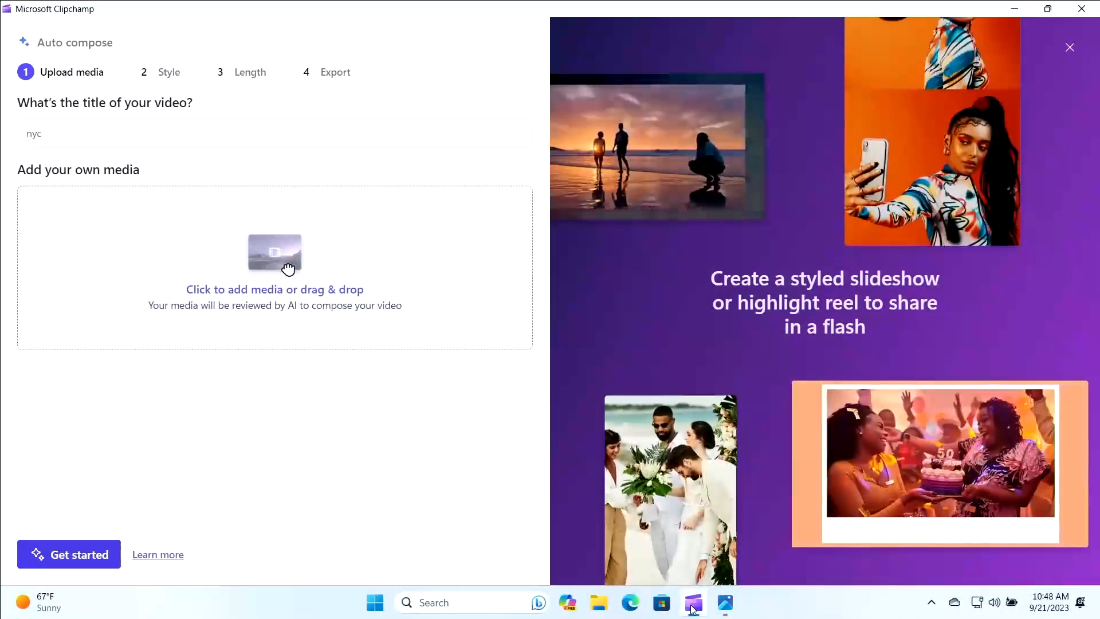
Add a media file to the 'nyc' video via 'Click to add media or drag & drop'.
click(725, 602)
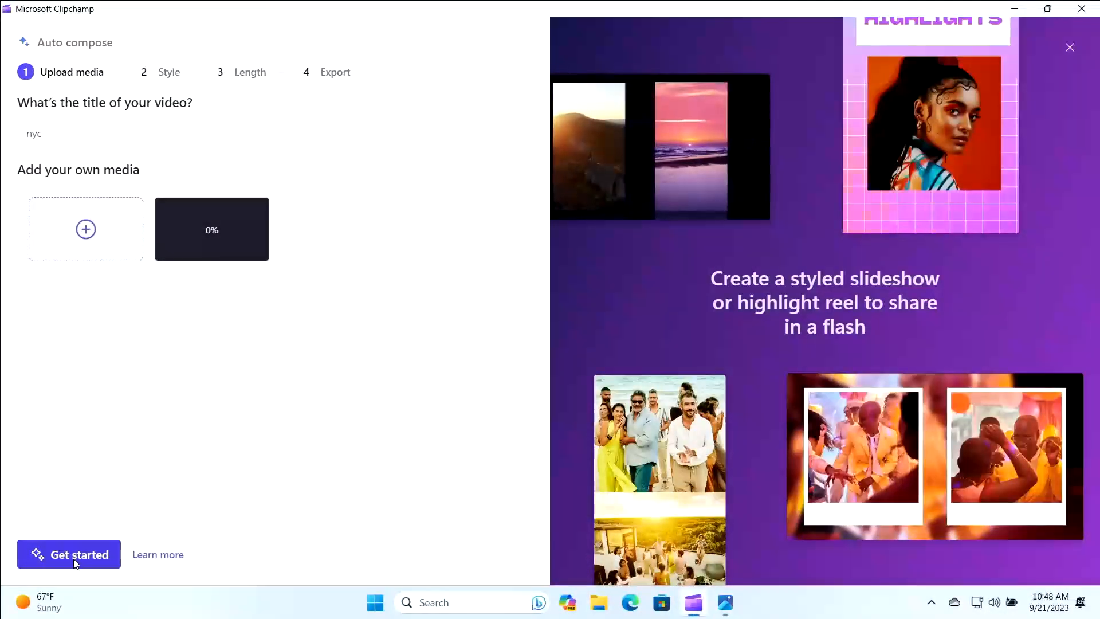
Reject the Organic and Bold styles, accept Elegant, and make a portrait video under 30 seconds.
click(69, 555)
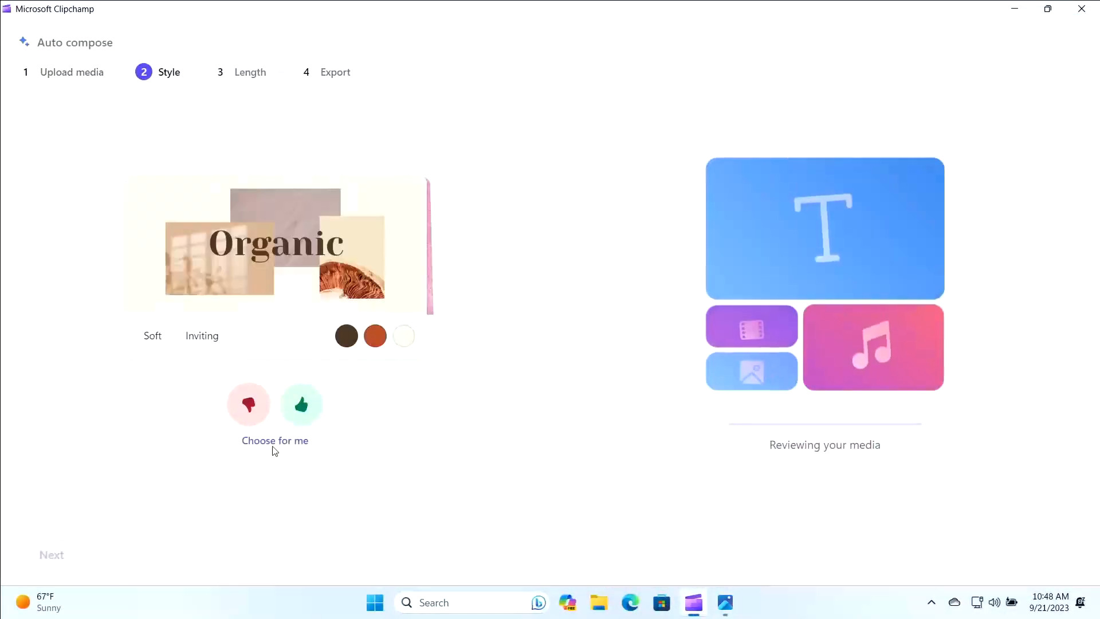
click(247, 404)
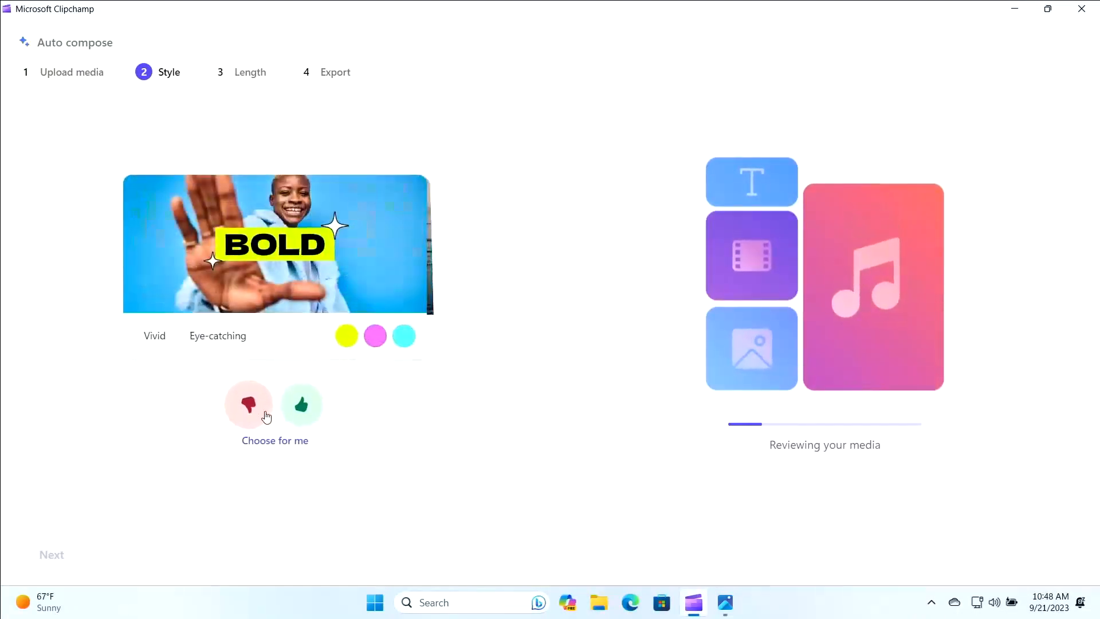
click(301, 404)
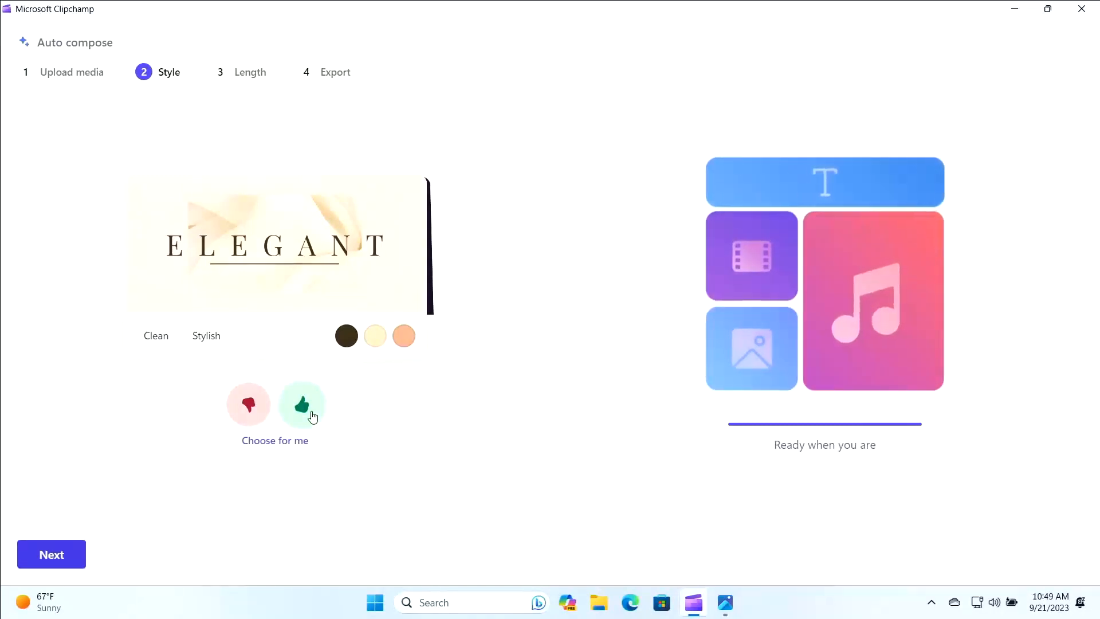
click(51, 554)
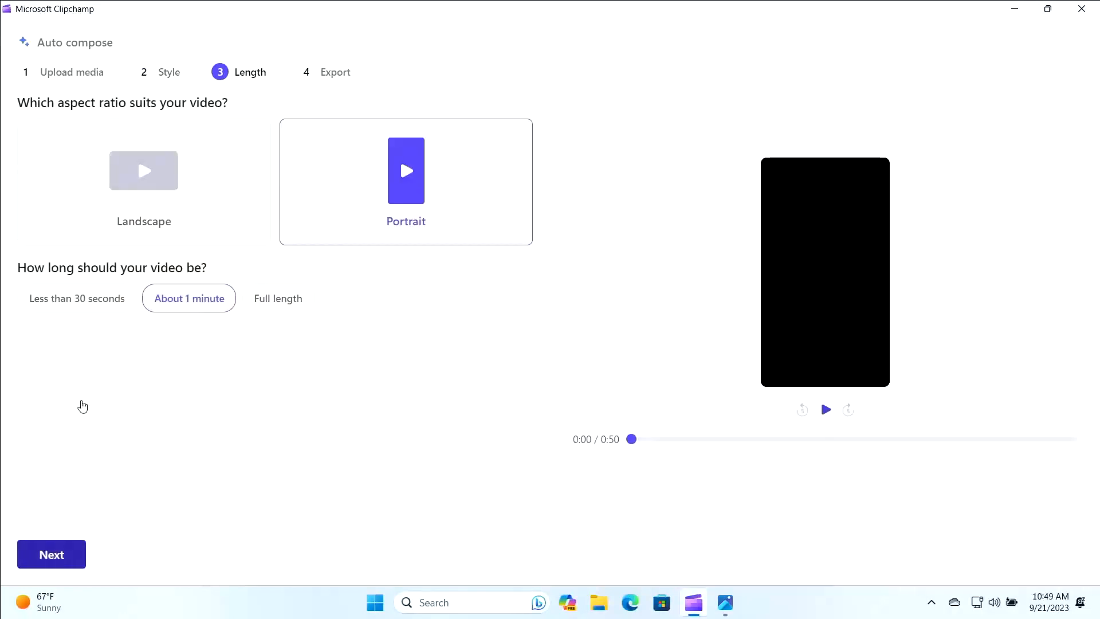
click(77, 298)
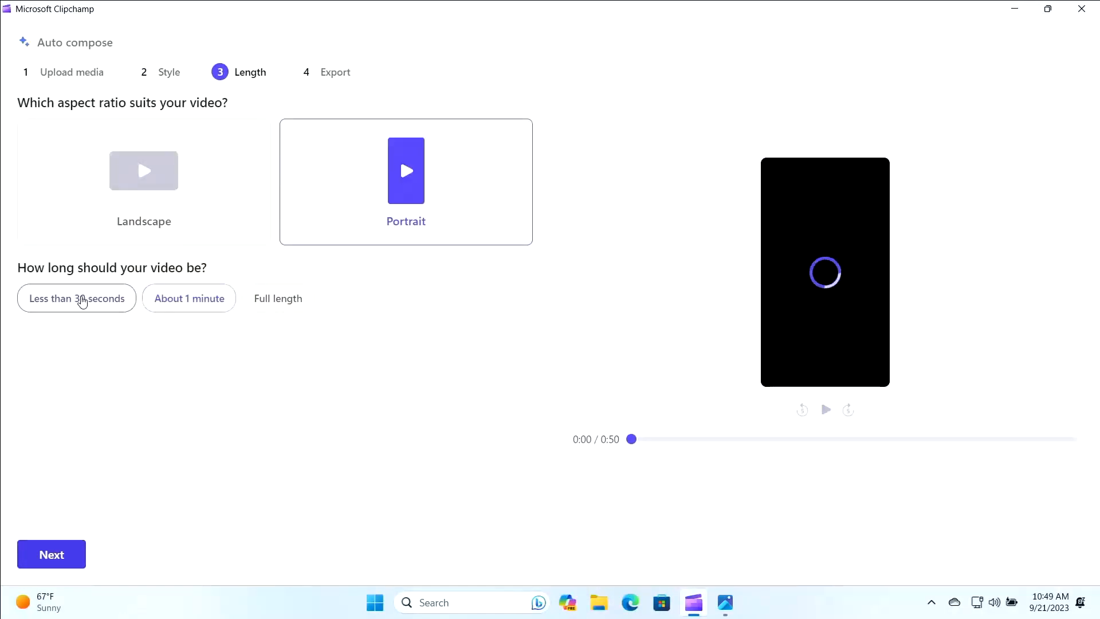
Play the composed 'nyc' preview, then start the export to reach the save and share options.
click(51, 554)
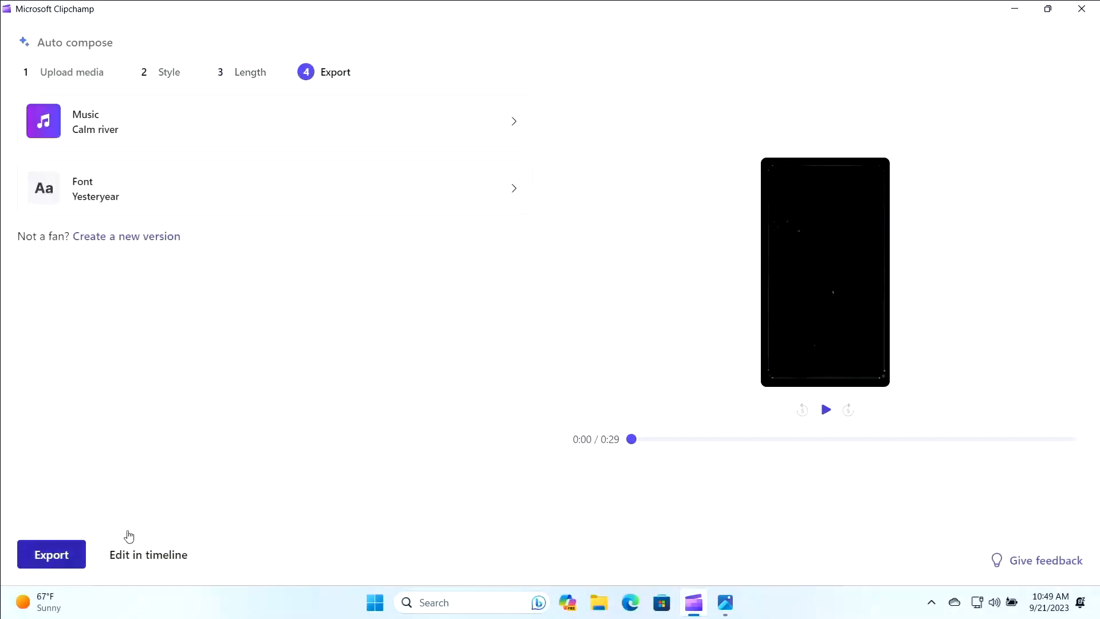
click(825, 409)
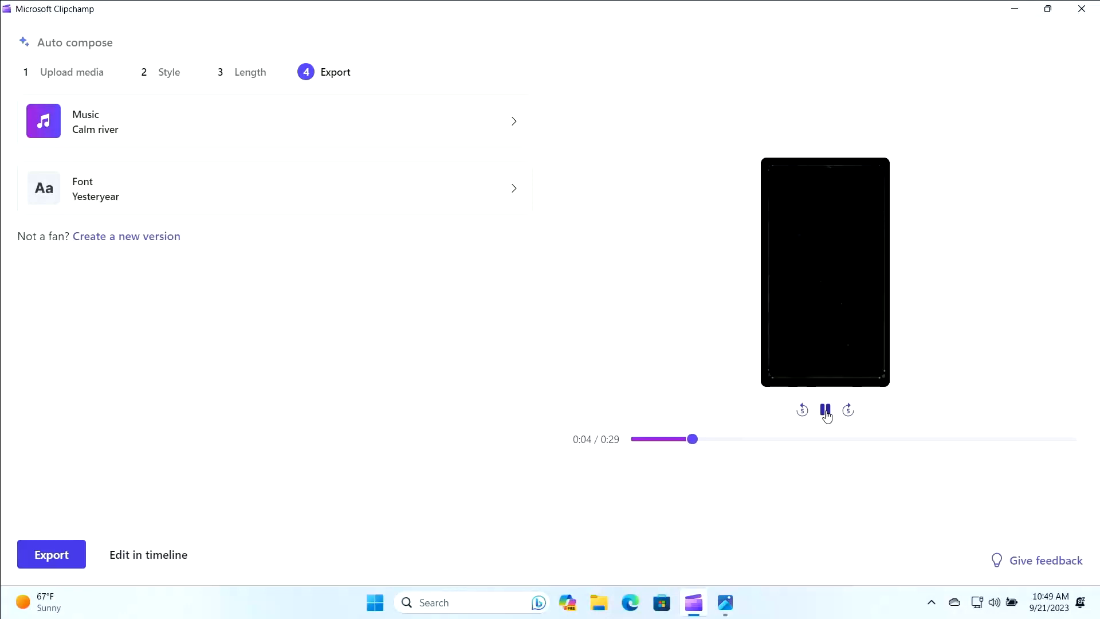
click(825, 410)
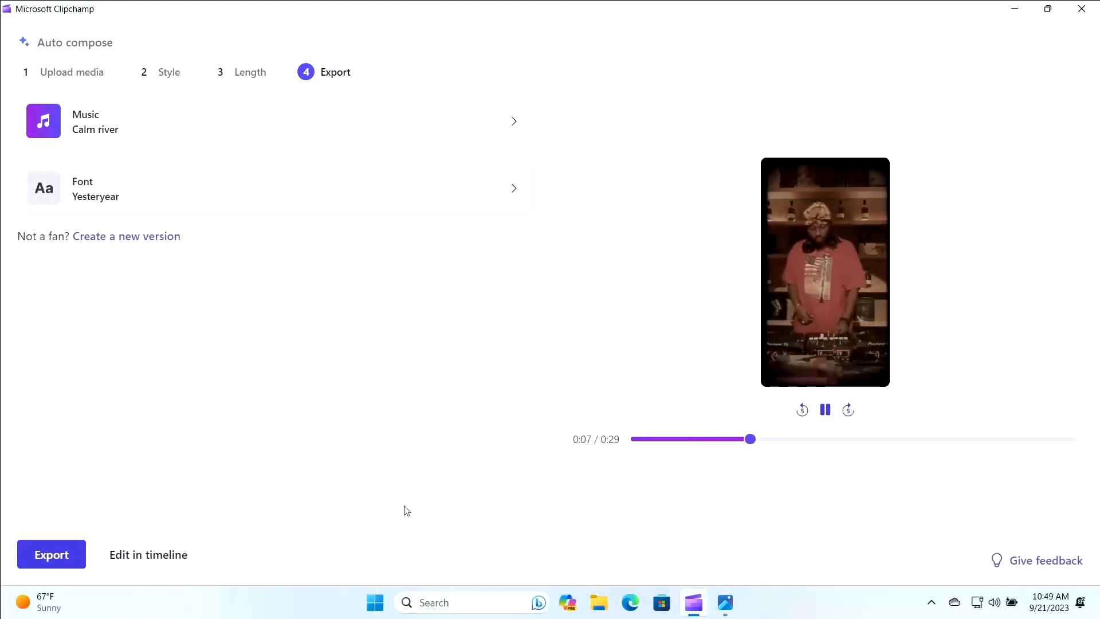
click(51, 554)
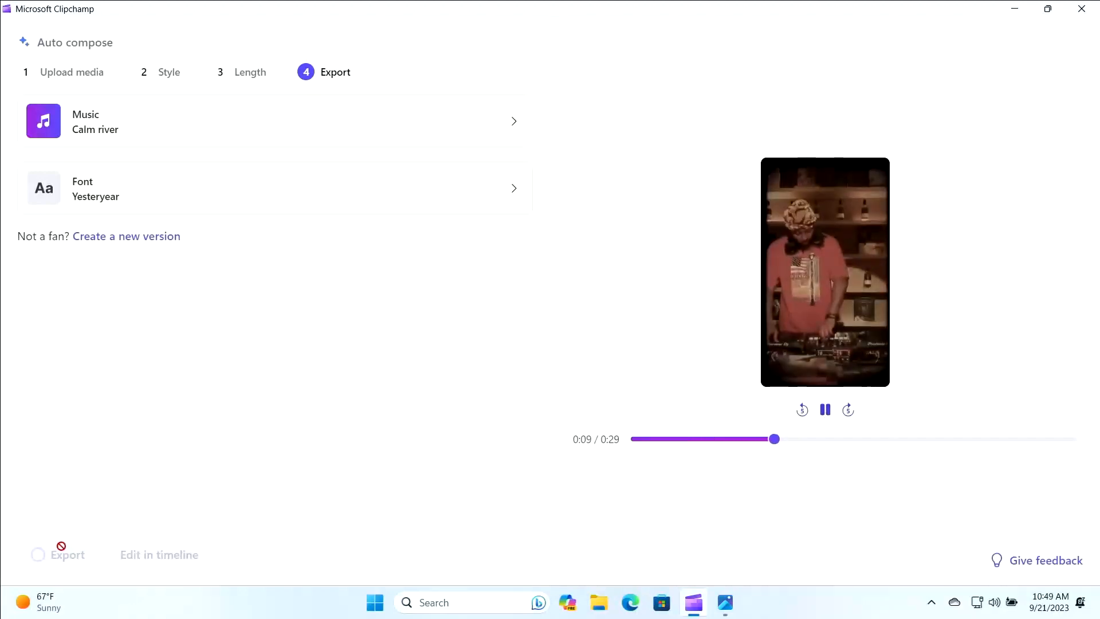
click(68, 554)
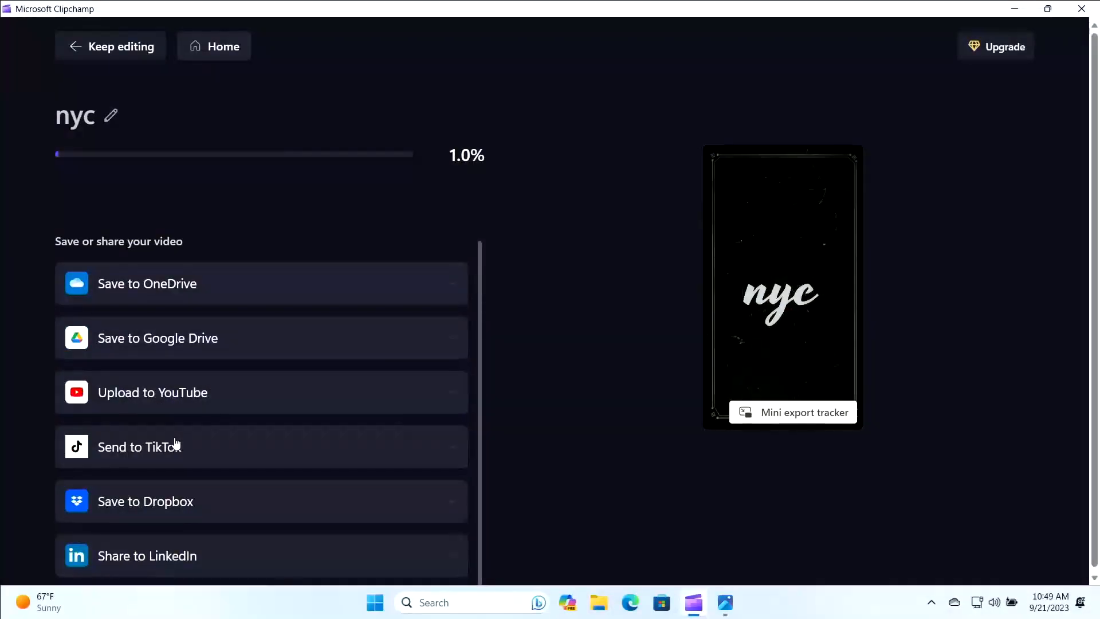